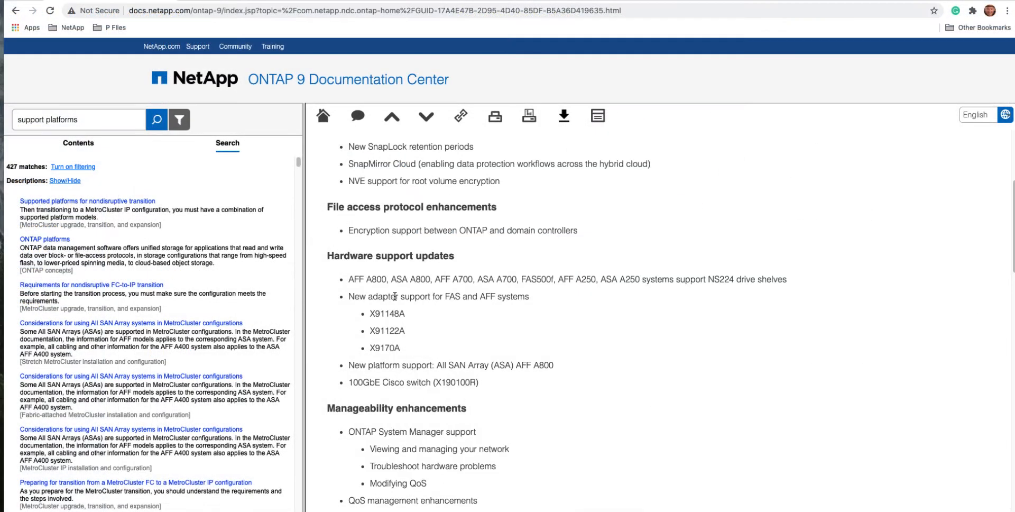
# Highlight the NS224 drive shelf support bullet and scroll further down the hardware view
pyautogui.moveTo(348, 278); pyautogui.dragTo(640, 278)
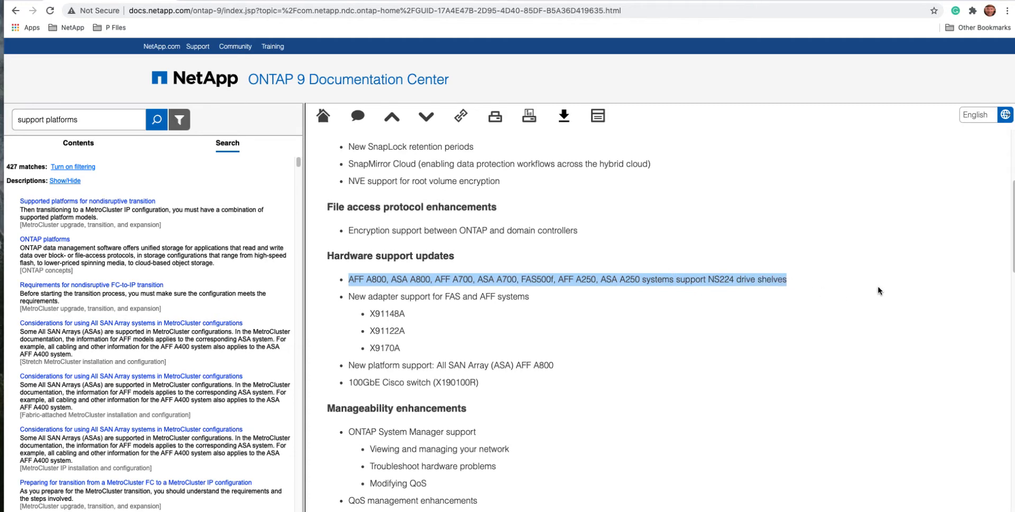
pyautogui.click(816, 312)
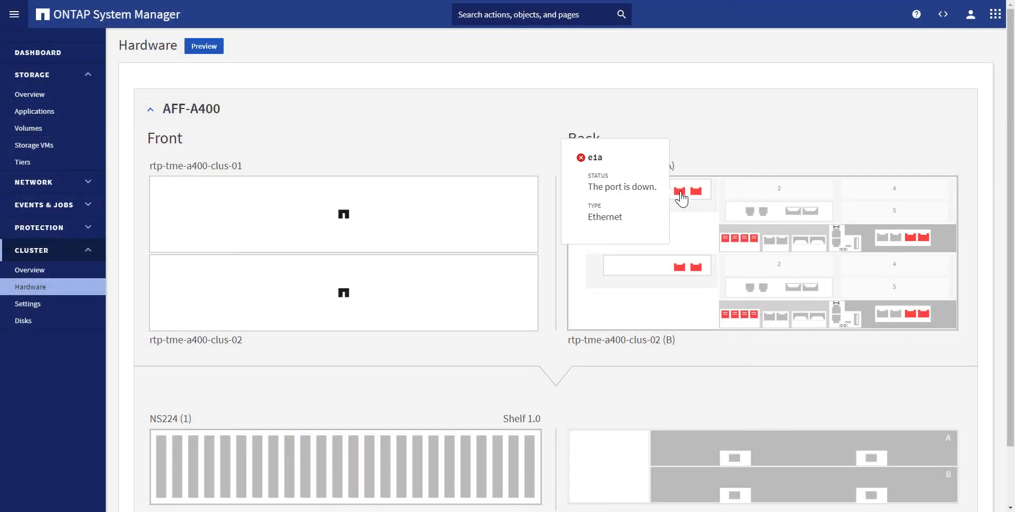
pyautogui.moveTo(68, 297)
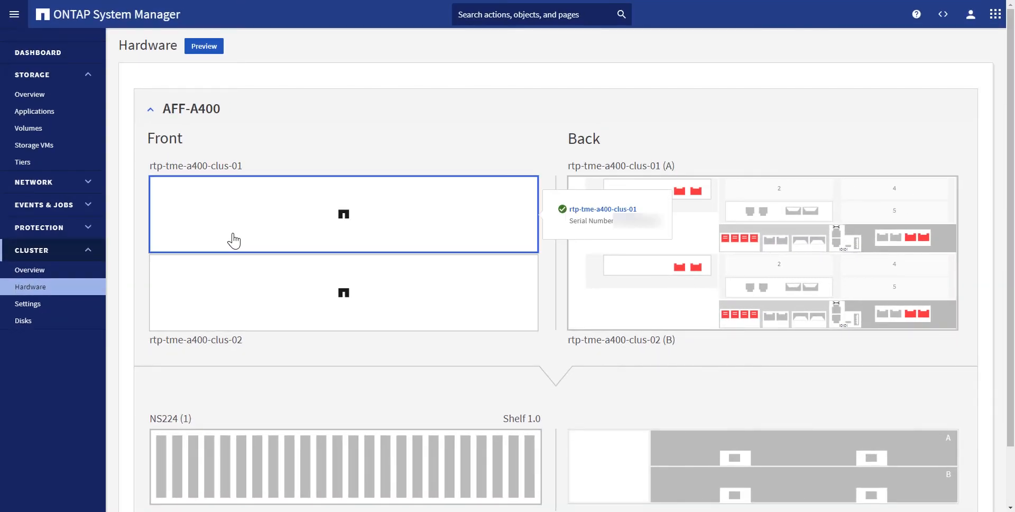
pyautogui.moveTo(548, 249)
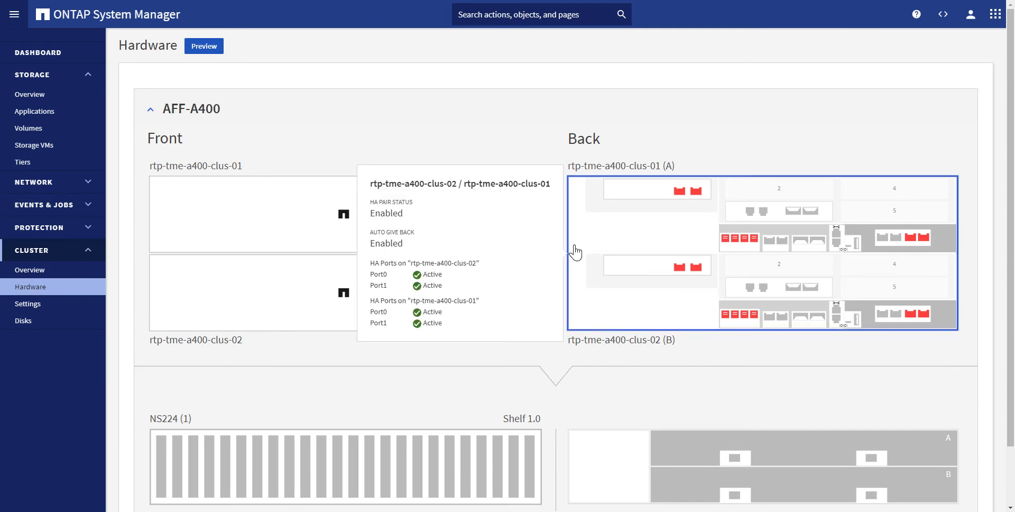
pyautogui.moveTo(655, 190)
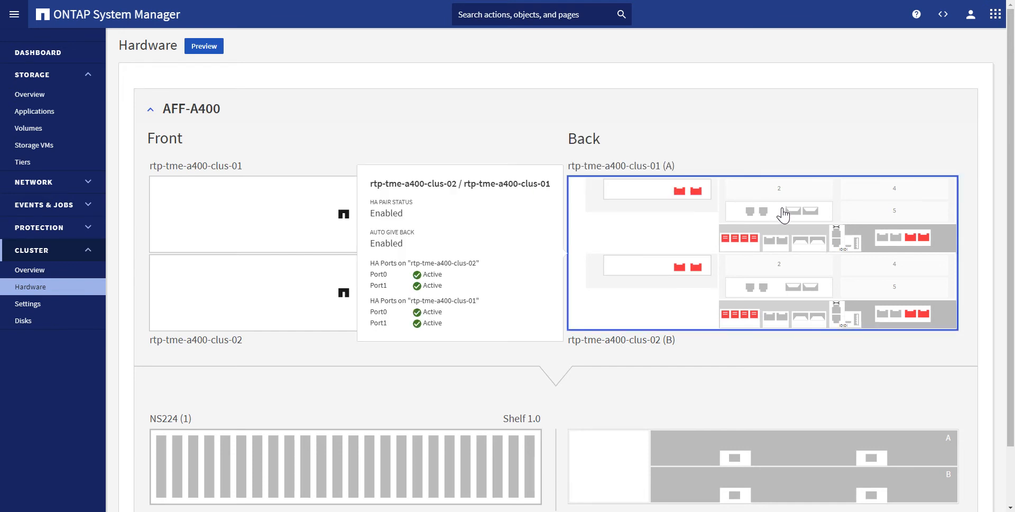
pyautogui.moveTo(791, 213)
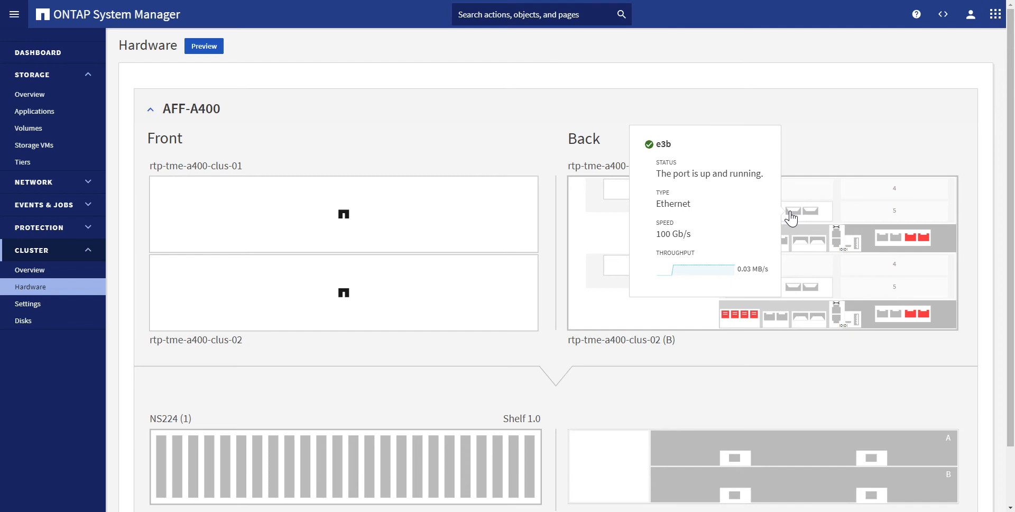
pyautogui.moveTo(518, 397)
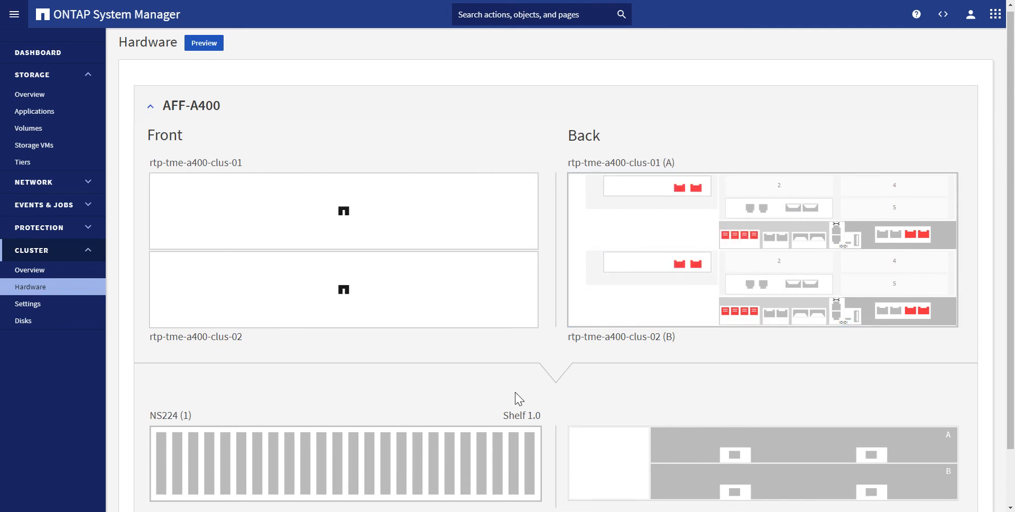
pyautogui.scroll(-3)
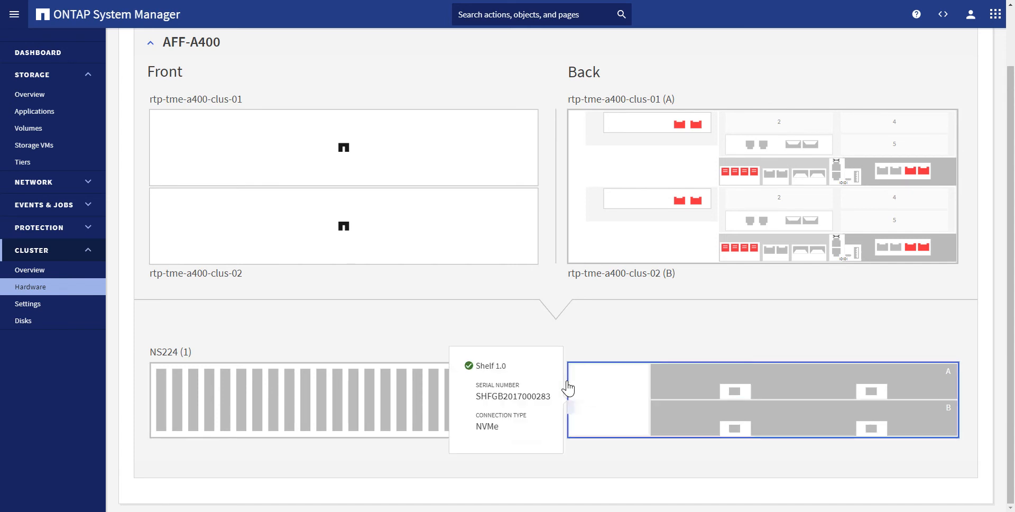
# Review the 24-drive Disks list and shelf I/O modules, then view both nodes' firmware update status
pyautogui.click(23, 321)
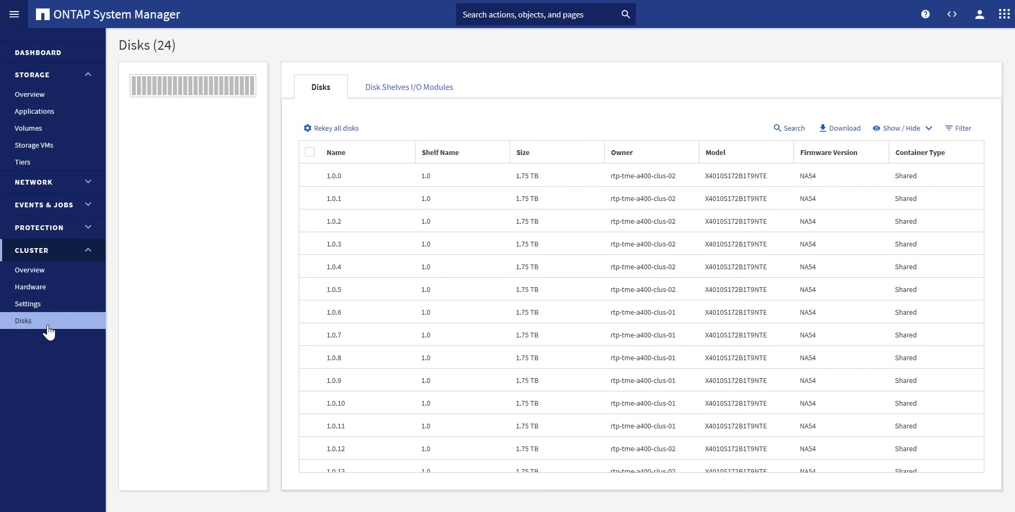
pyautogui.moveTo(150, 301)
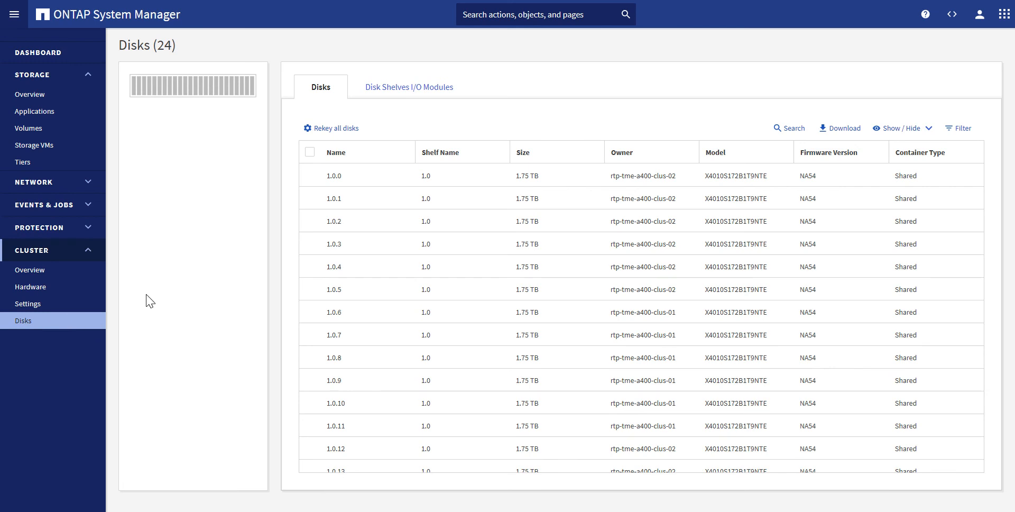
pyautogui.moveTo(409, 87)
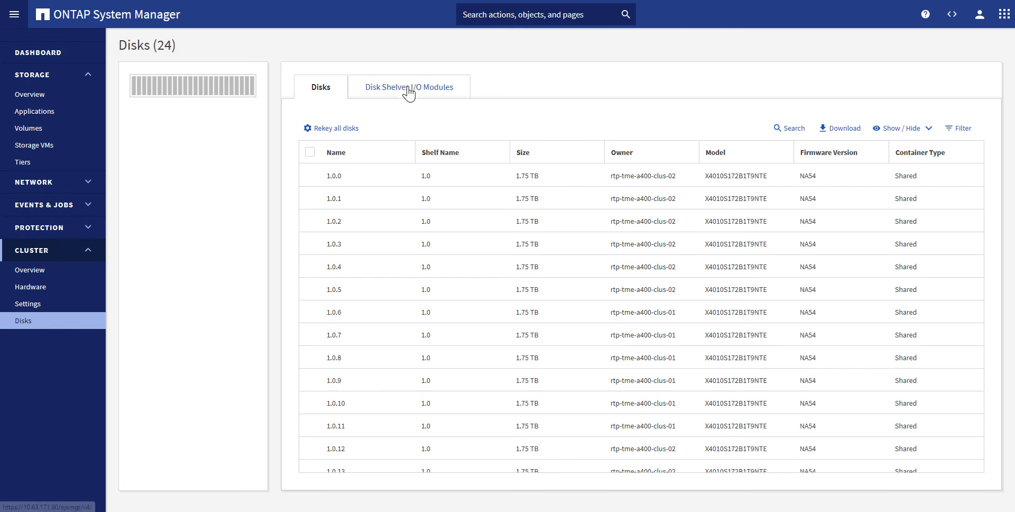
pyautogui.click(409, 87)
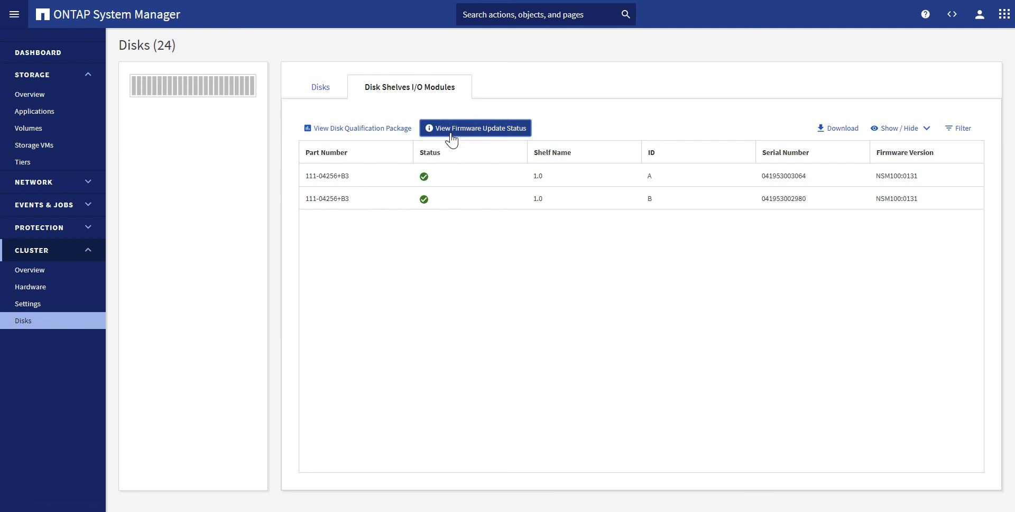
pyautogui.click(475, 127)
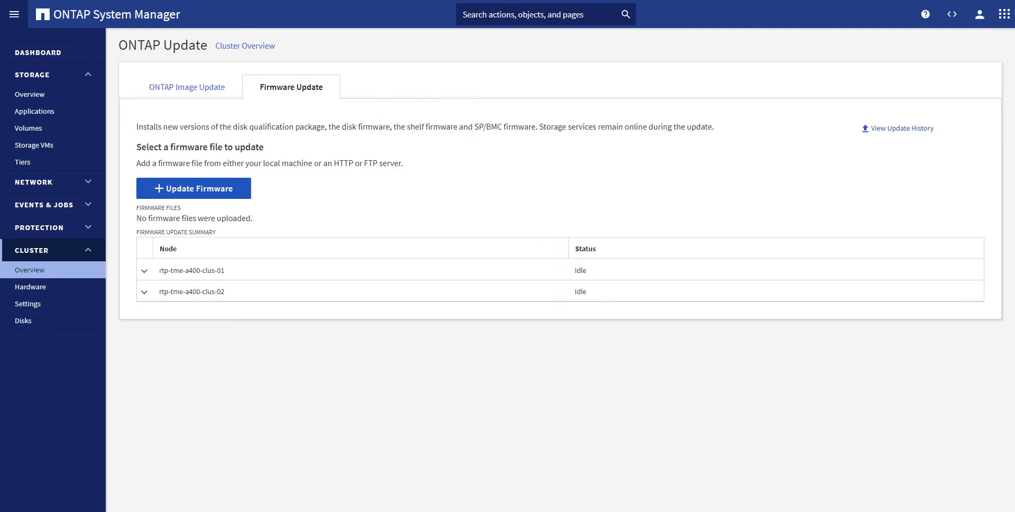